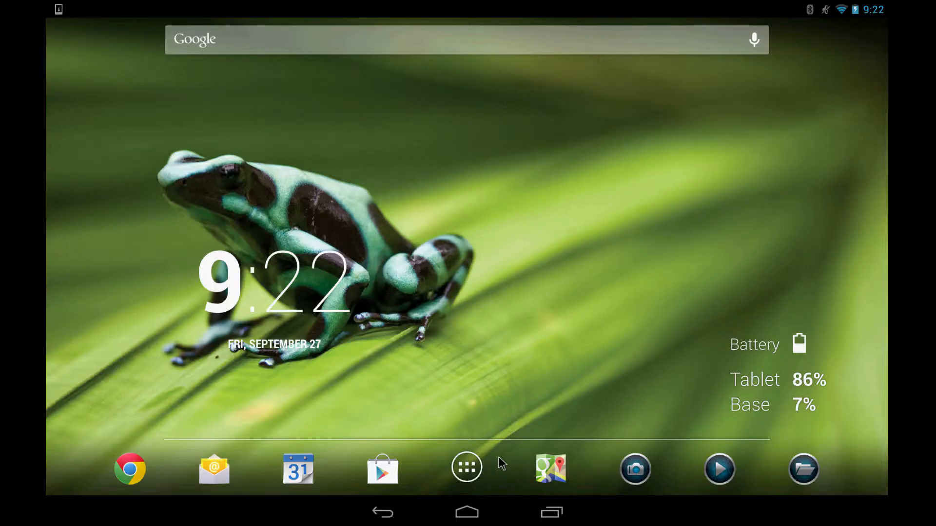
Step: Reach the screen lock type choices (None, Slide, Pattern, PIN, Password) under Settings > Security
left_click(466, 467)
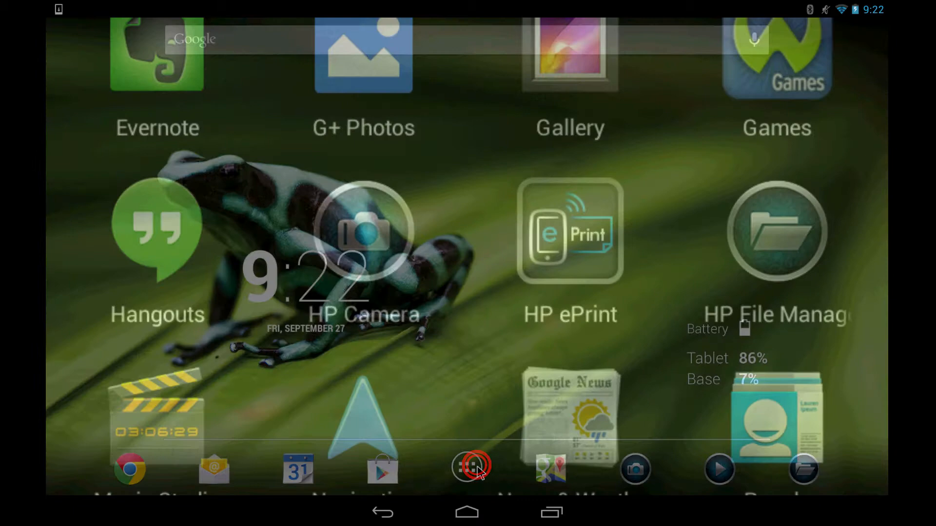
left_click(472, 469)
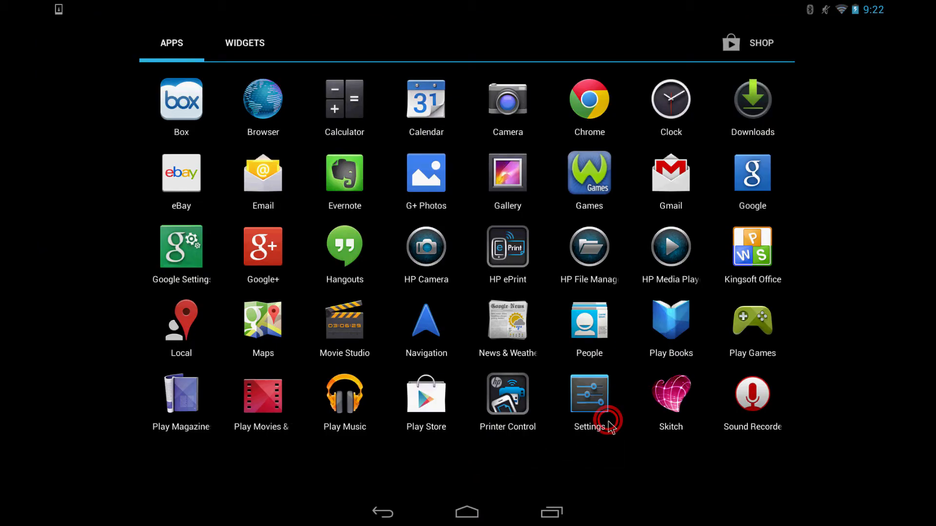
left_click(588, 394)
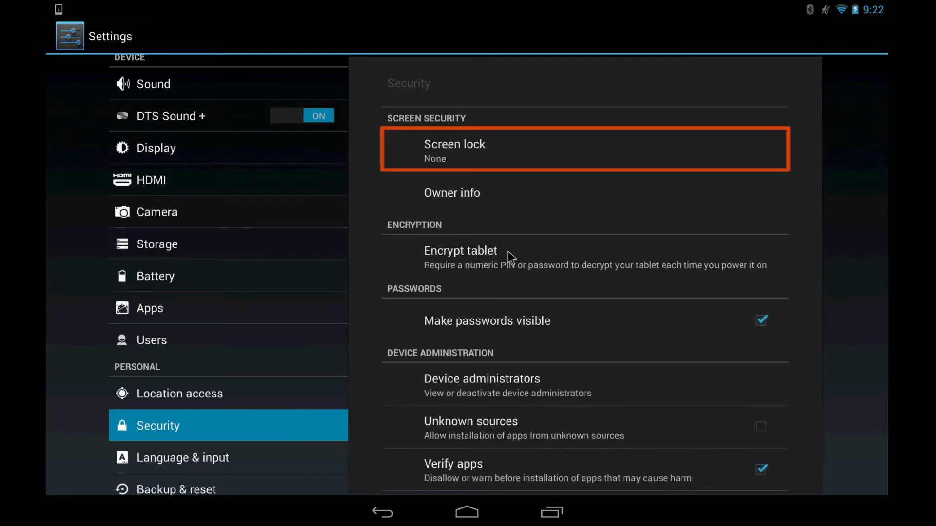
left_click(454, 149)
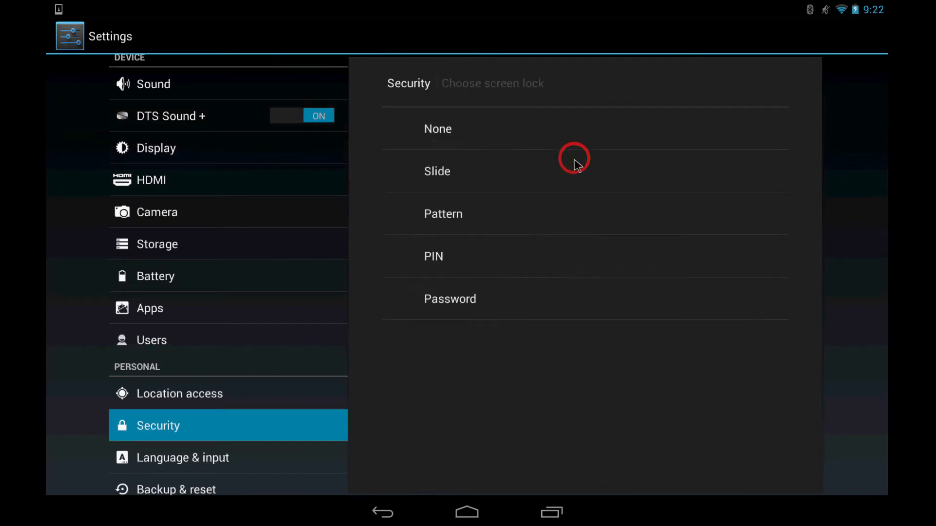
mouse_move(576, 165)
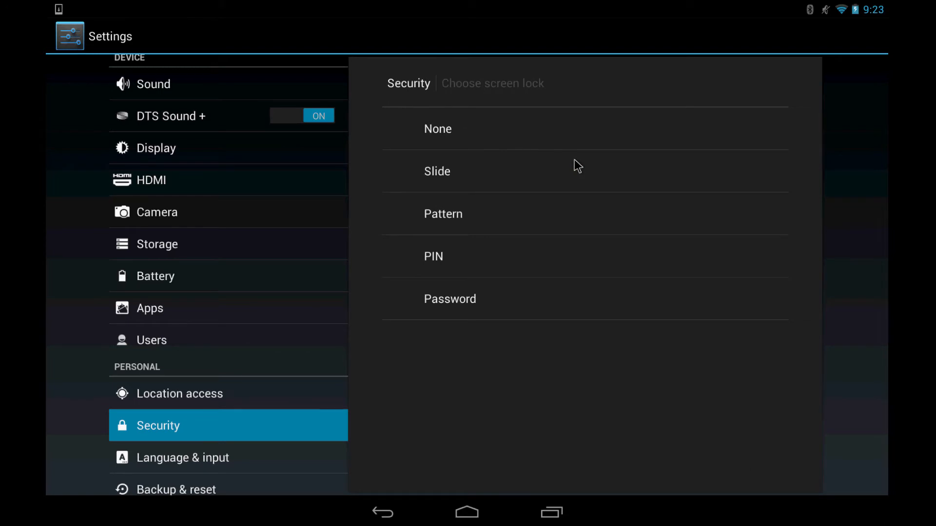
Step: Set a four-dot unlock pattern as the screen lock, drawing it twice to confirm
left_click(444, 213)
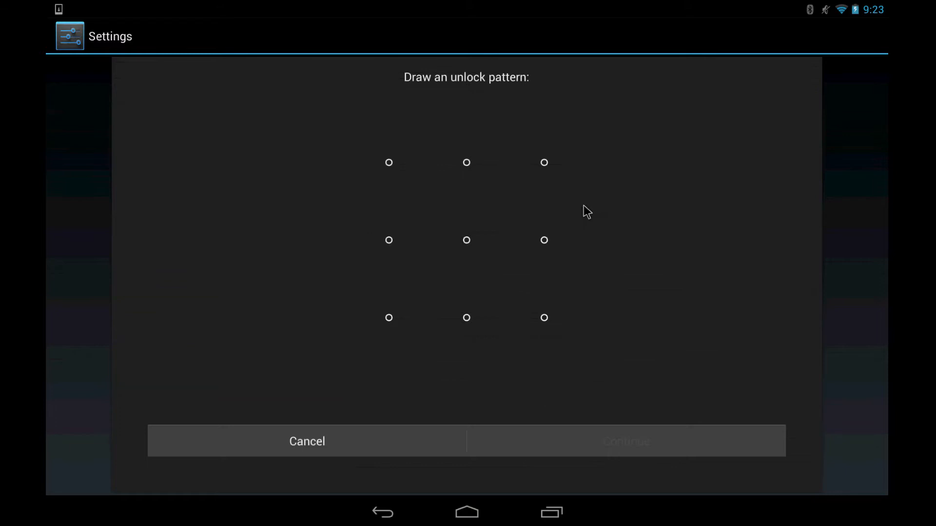
mouse_move(389, 165)
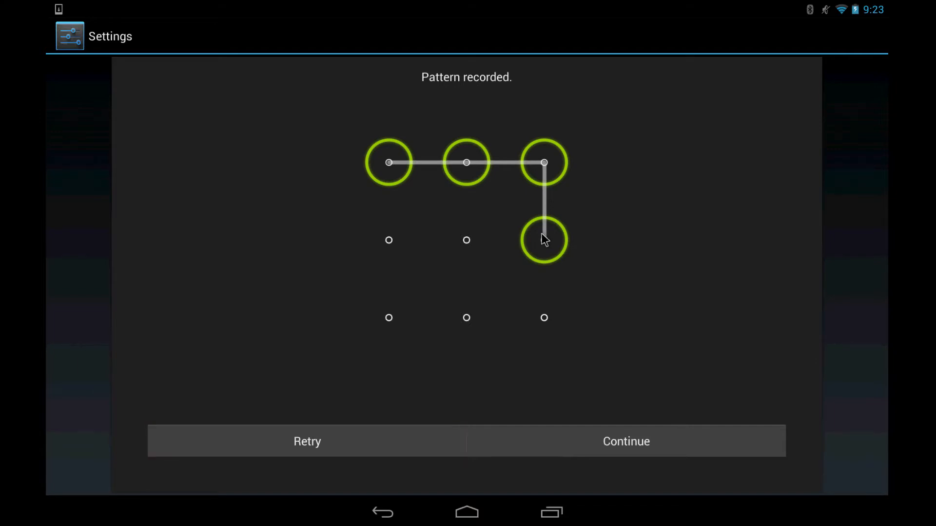
left_click(625, 441)
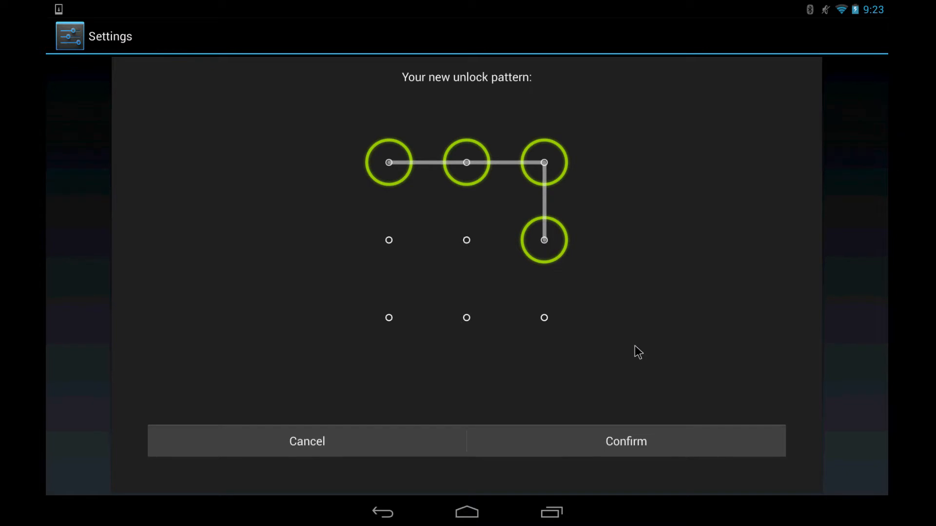
left_click(624, 440)
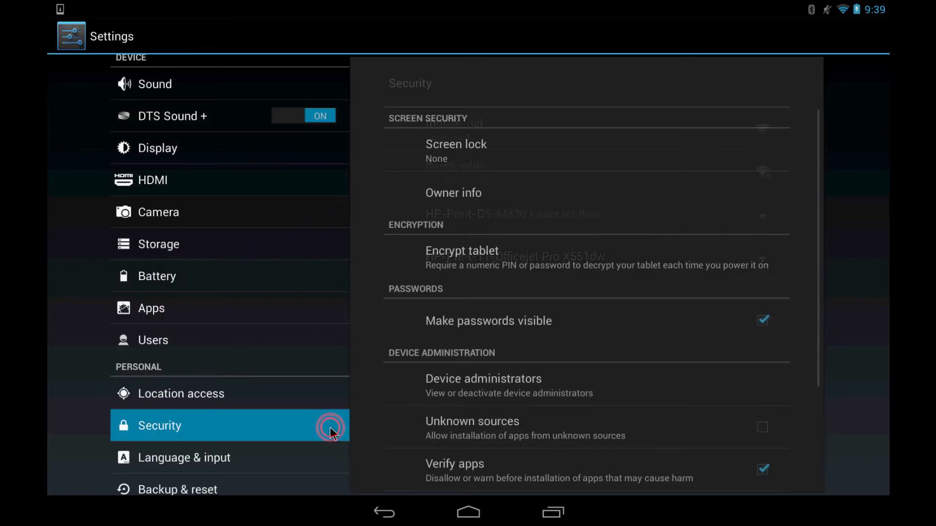
left_click(456, 145)
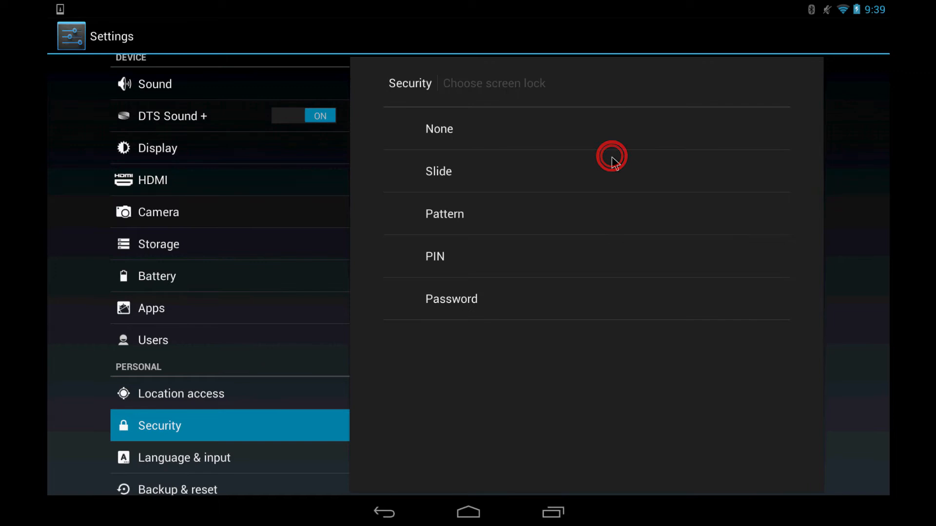
left_click(435, 256)
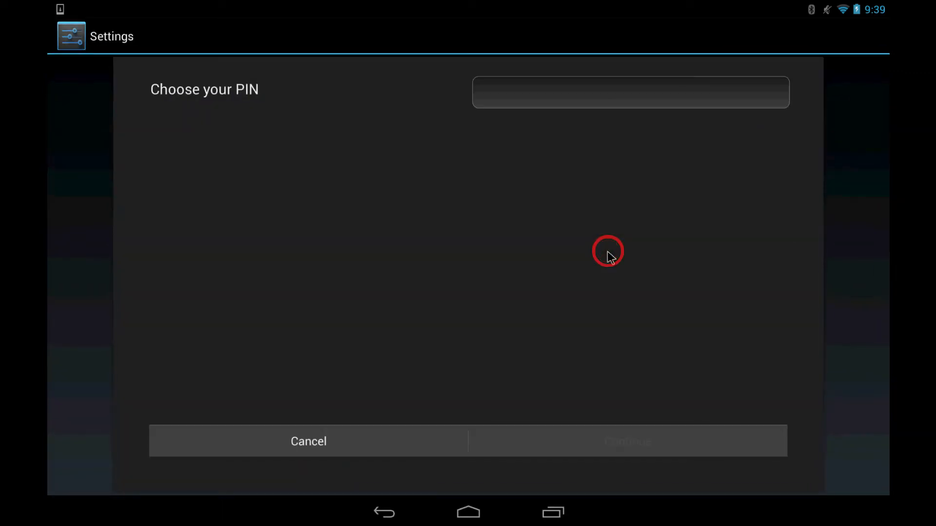
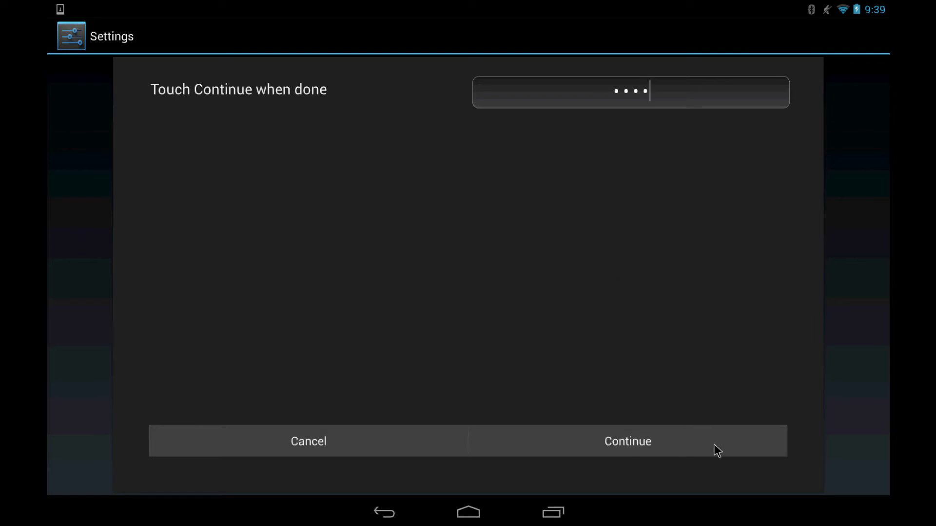
left_click(627, 440)
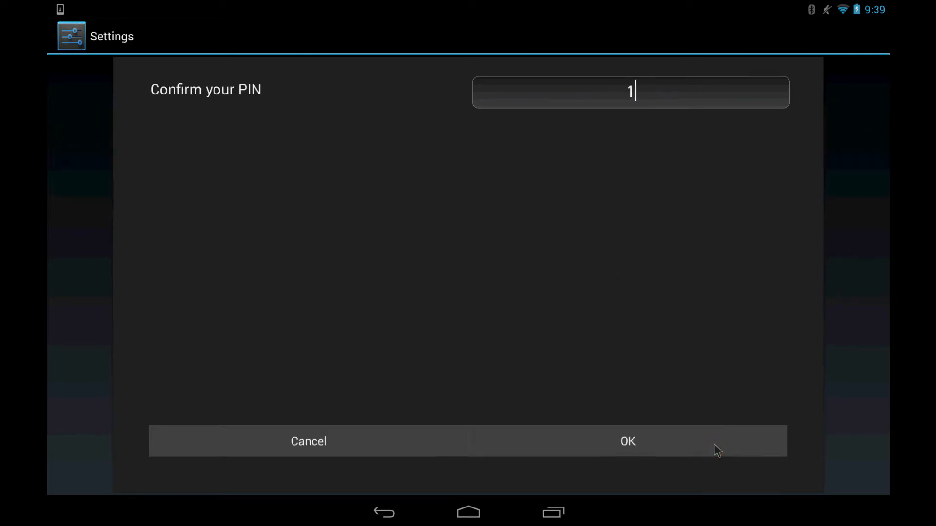
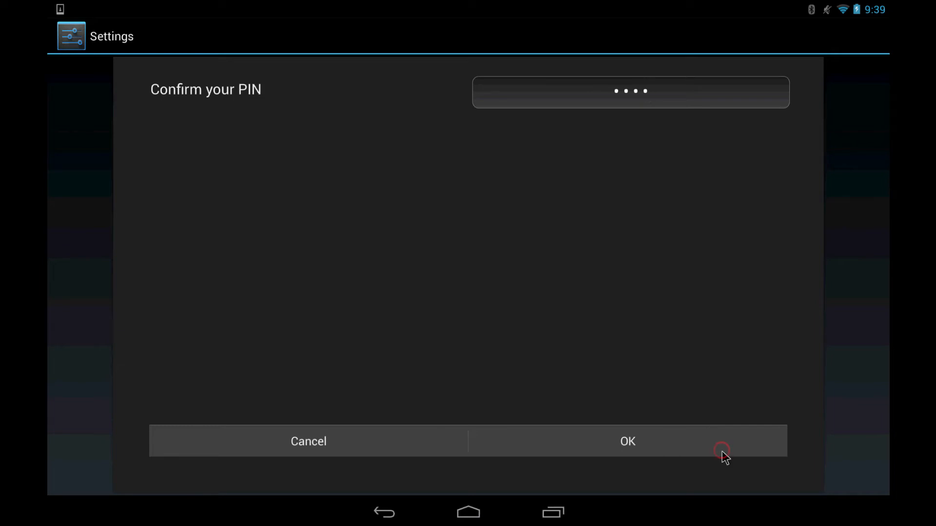
left_click(627, 441)
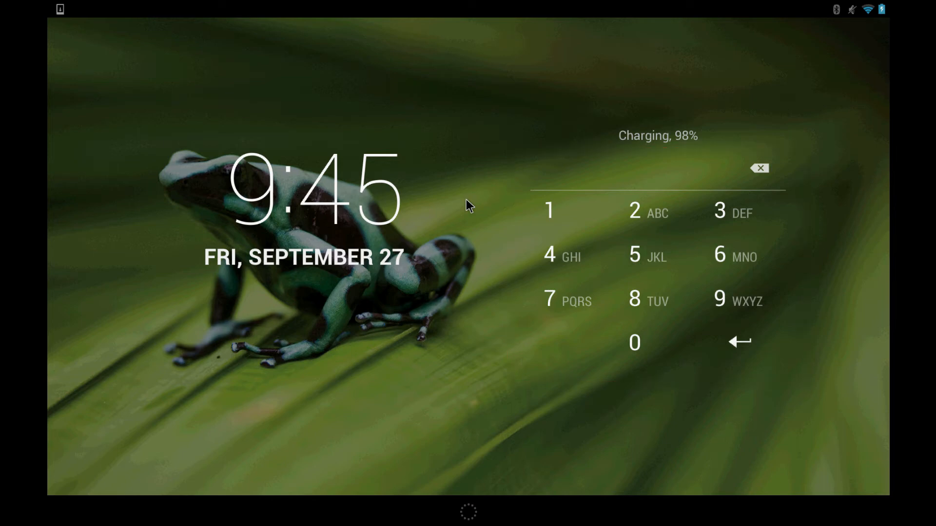
Step: Enter the PIN digits on the lock screen keypad to unlock the tablet
left_click(548, 212)
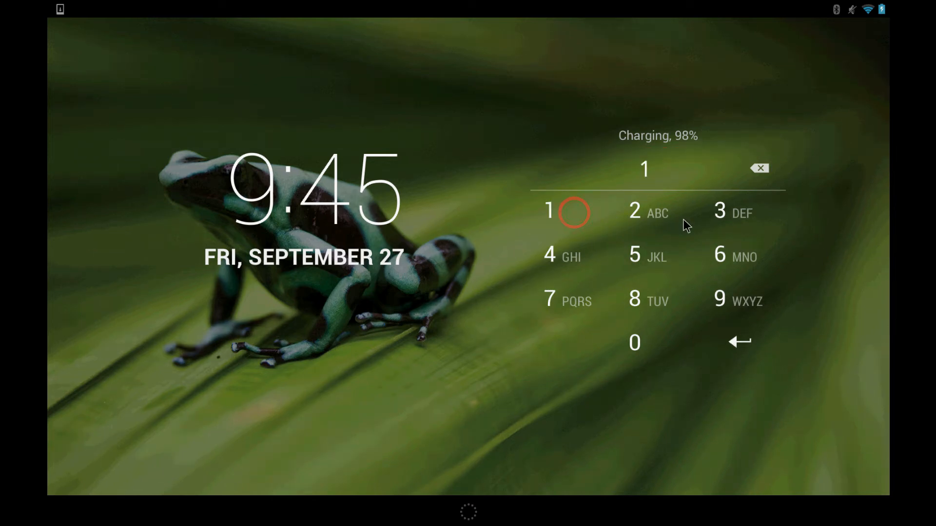
left_click(720, 212)
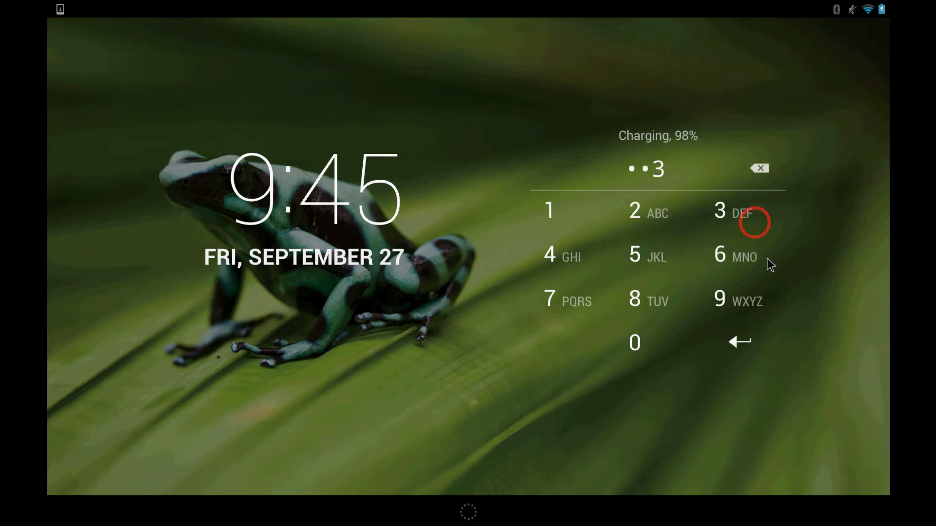
left_click(743, 342)
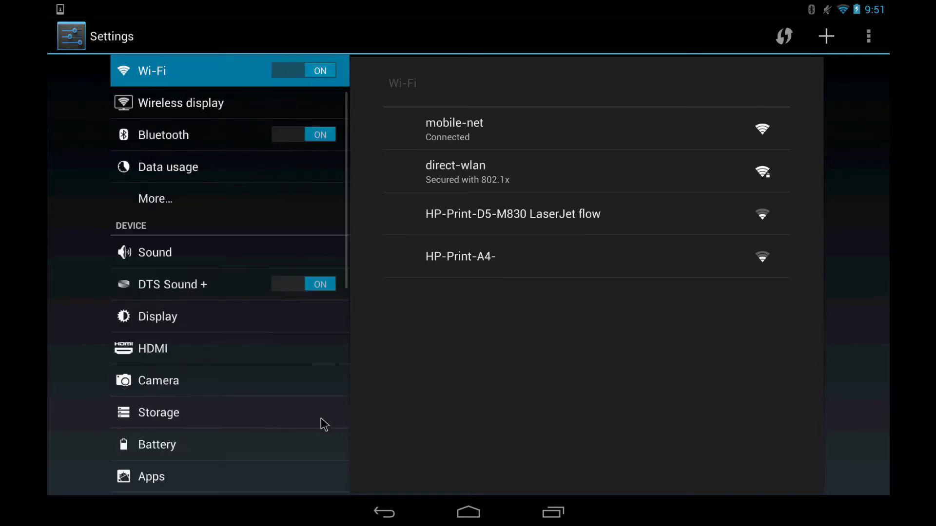
Step: Set a five-character password as the screen lock, retyping it to confirm
left_click(323, 418)
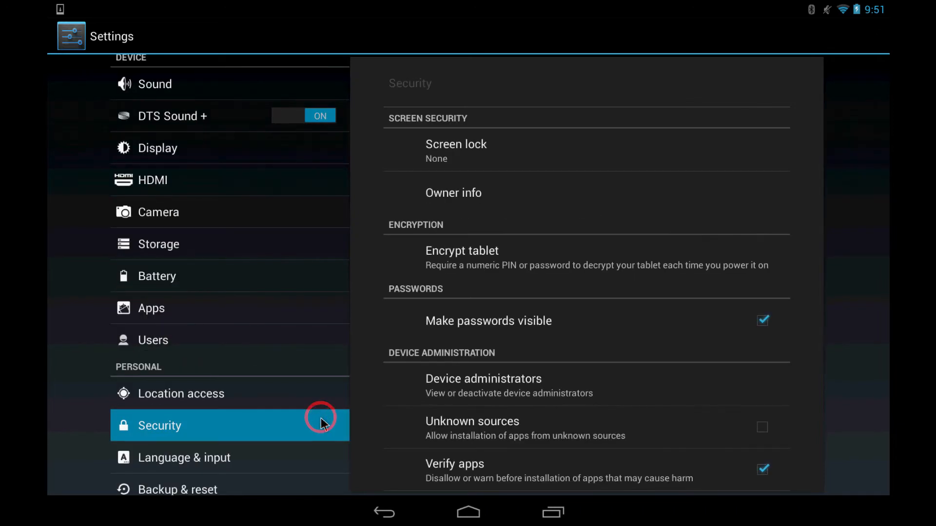
left_click(455, 150)
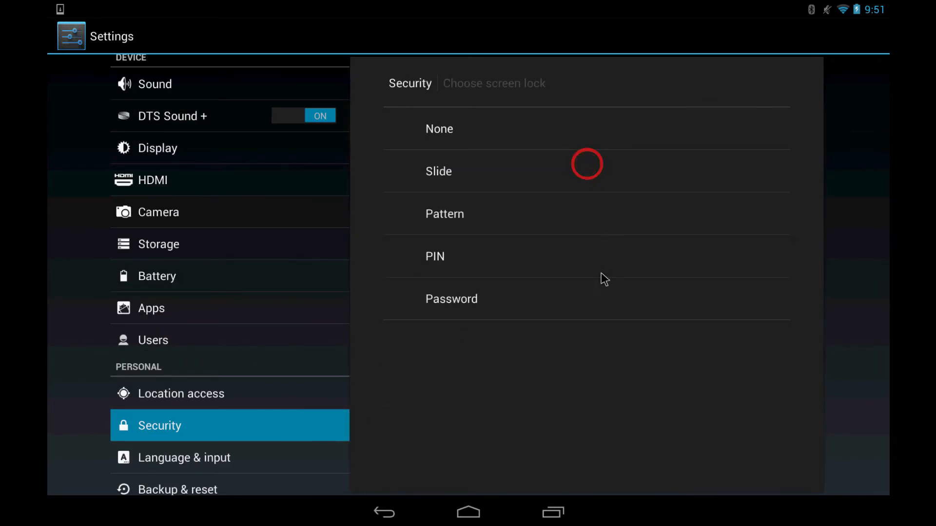
left_click(452, 298)
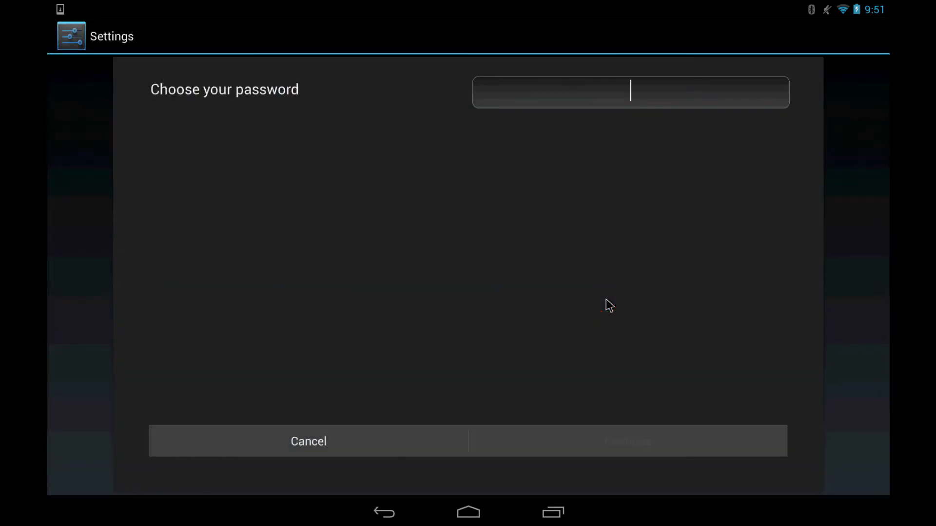
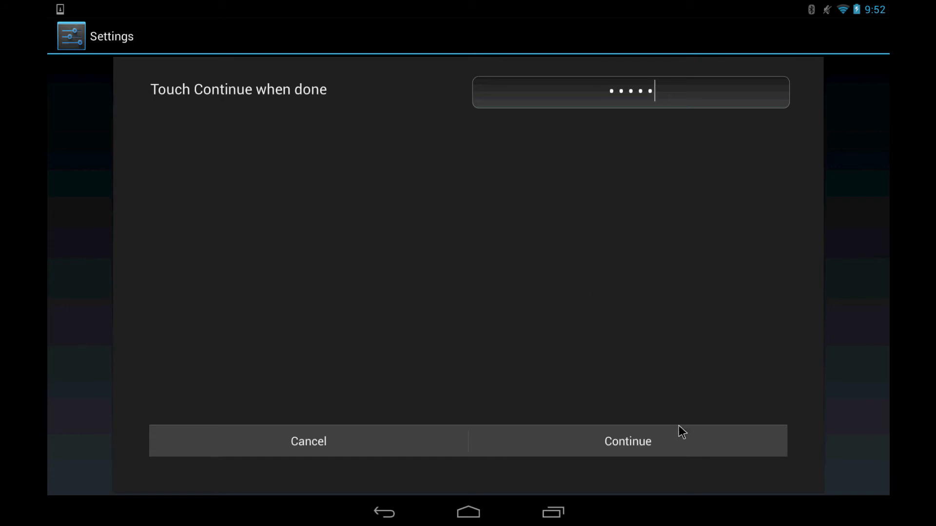
left_click(627, 441)
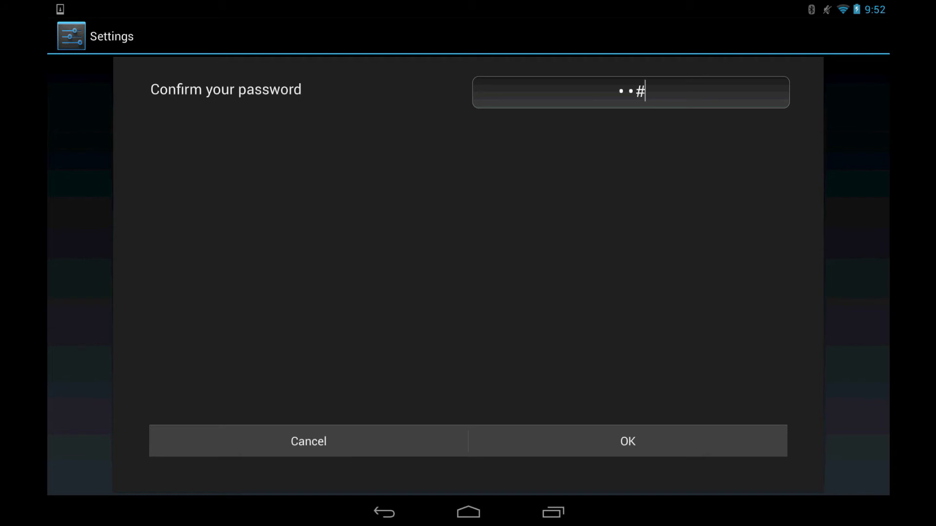
type("0")
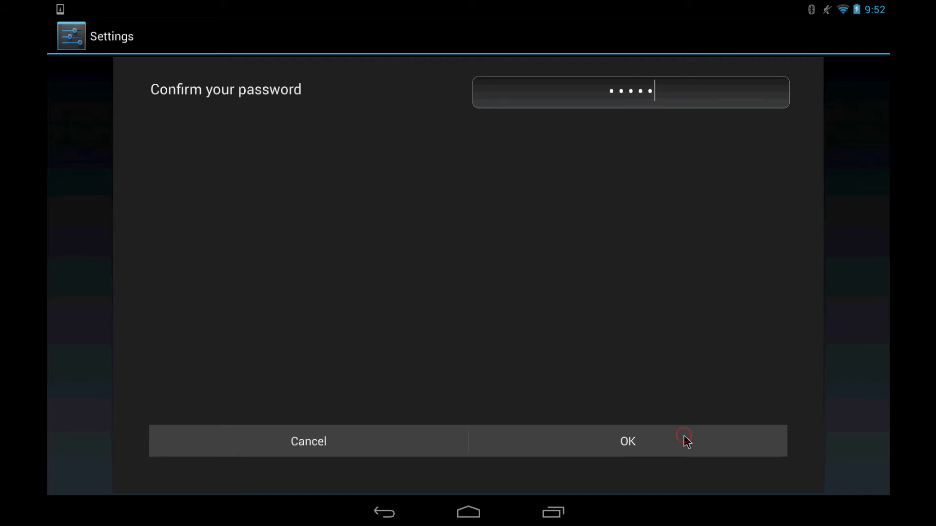
left_click(626, 441)
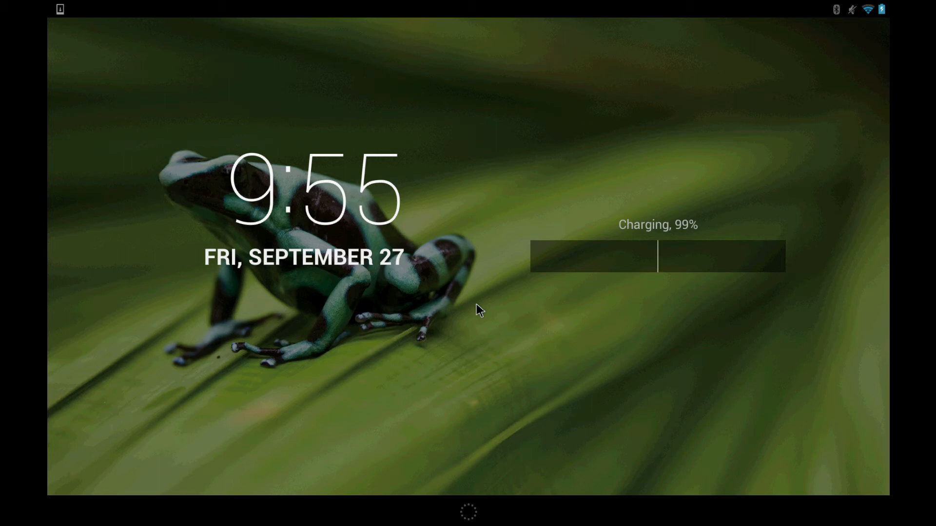
Step: Enter the new password on the lock screen to unlock the tablet
type("0")
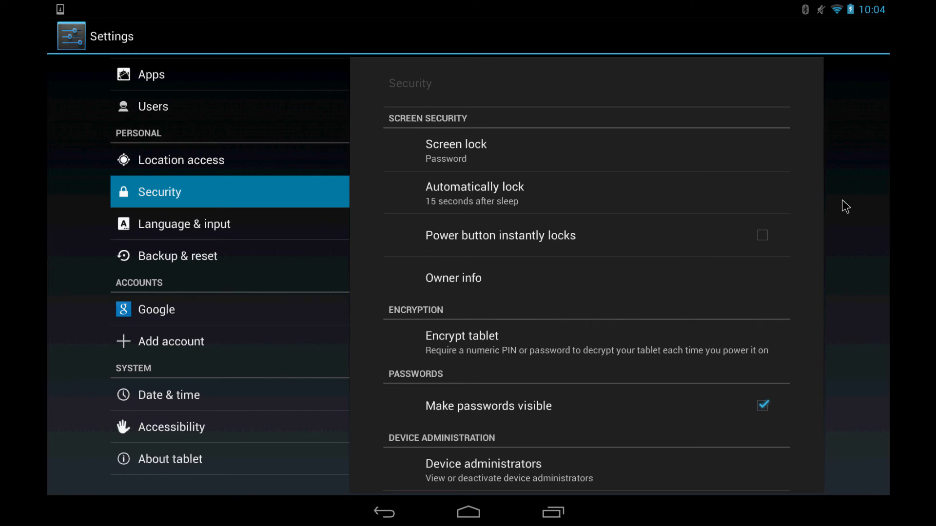
Step: Set automatic lock to 1 minute after sleep and enable Power button instantly locks
left_click(475, 193)
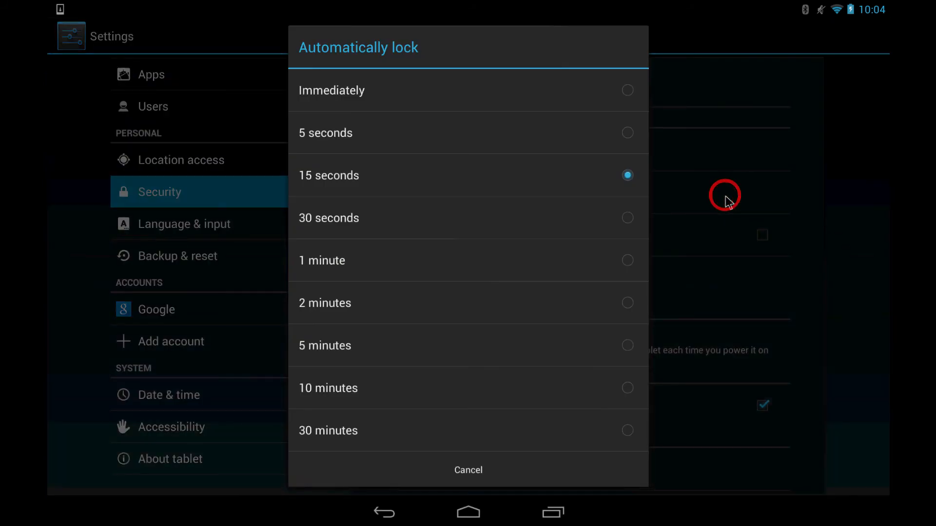
mouse_move(667, 230)
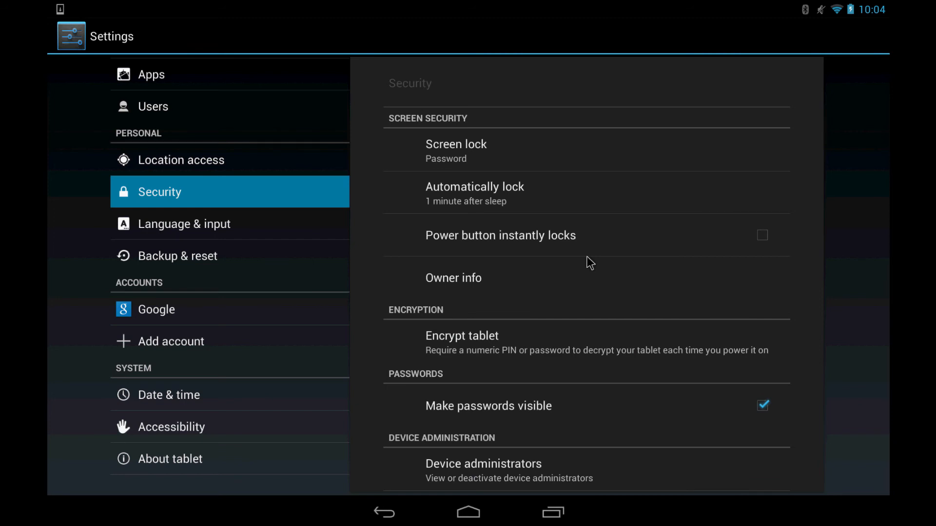
mouse_move(780, 250)
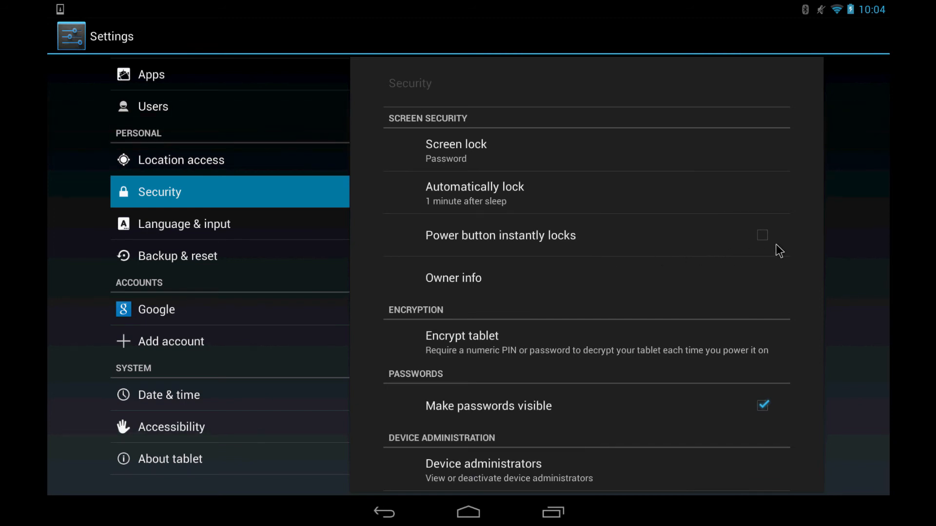
left_click(762, 235)
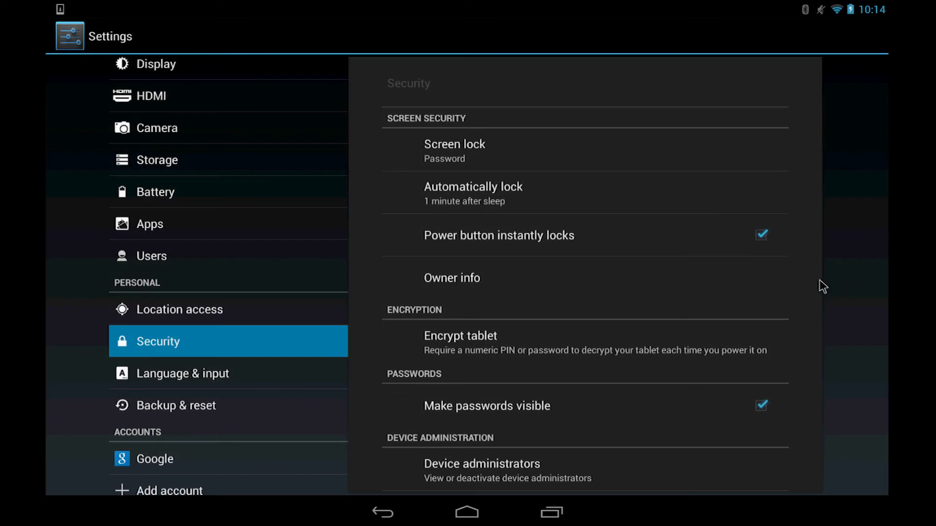
left_click(451, 278)
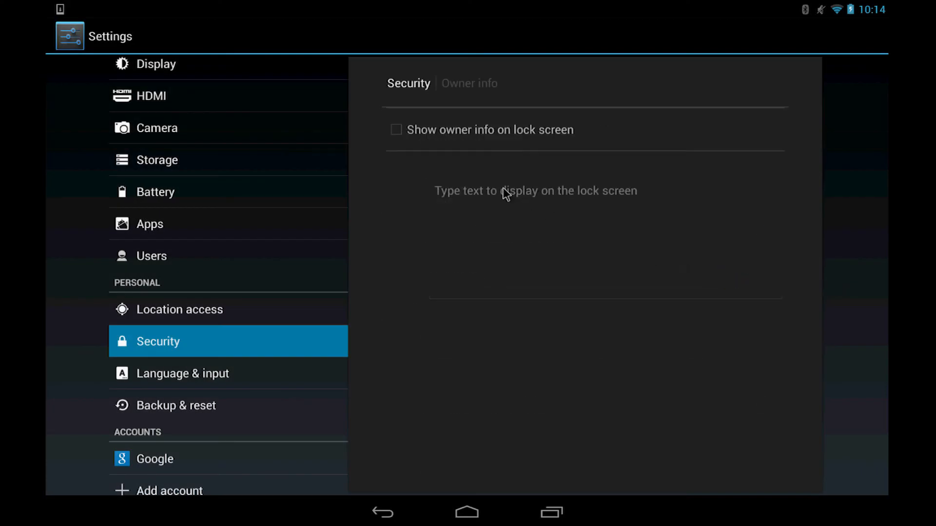
left_click(396, 130)
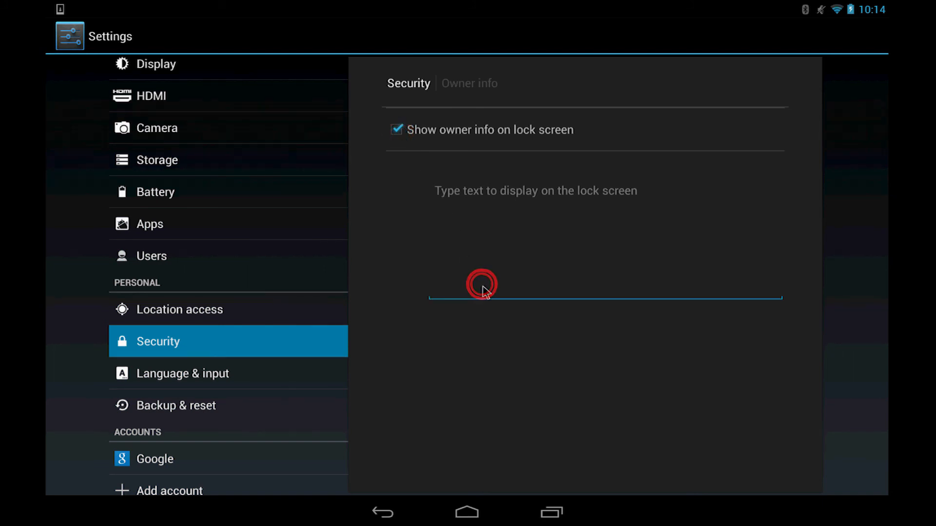
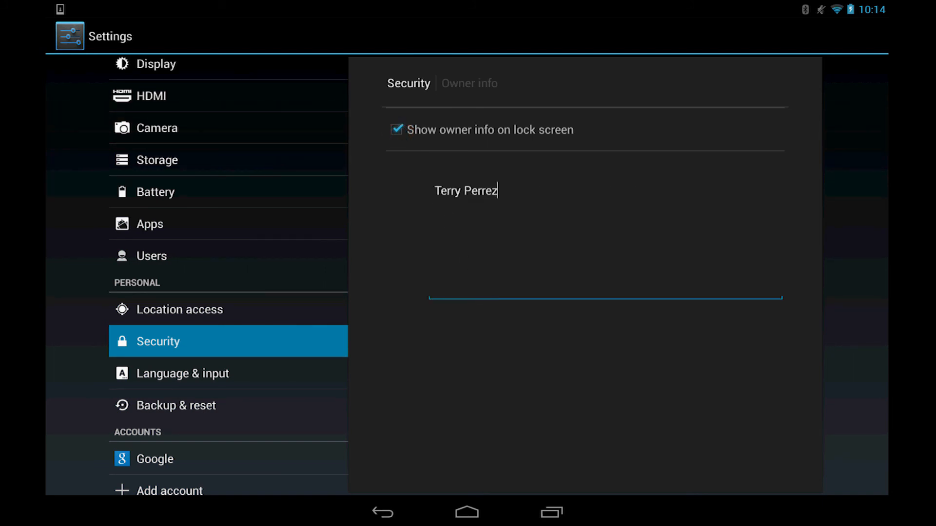
type(", Phone 555-555-")
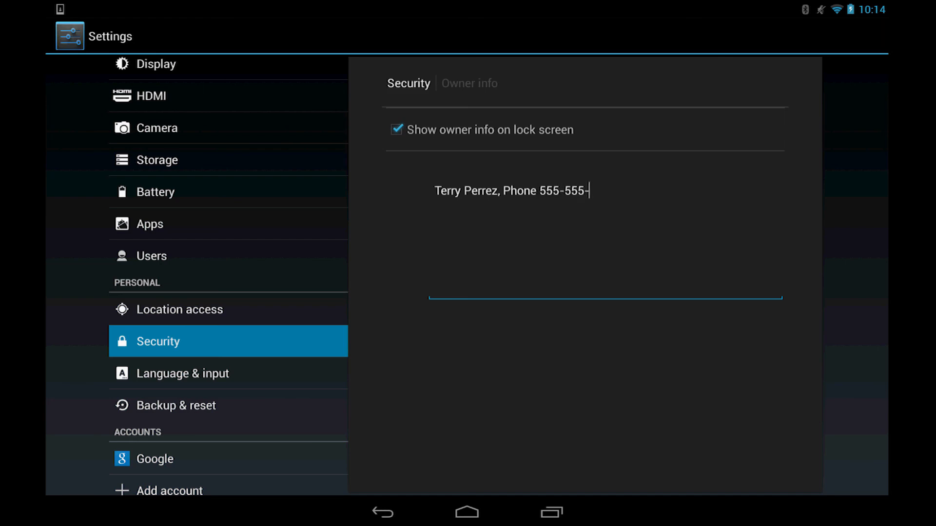
type("6472")
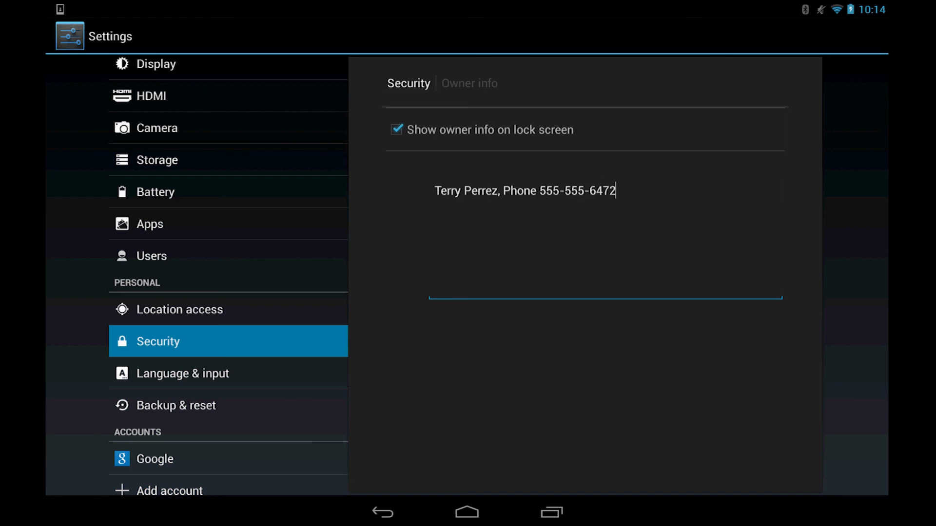